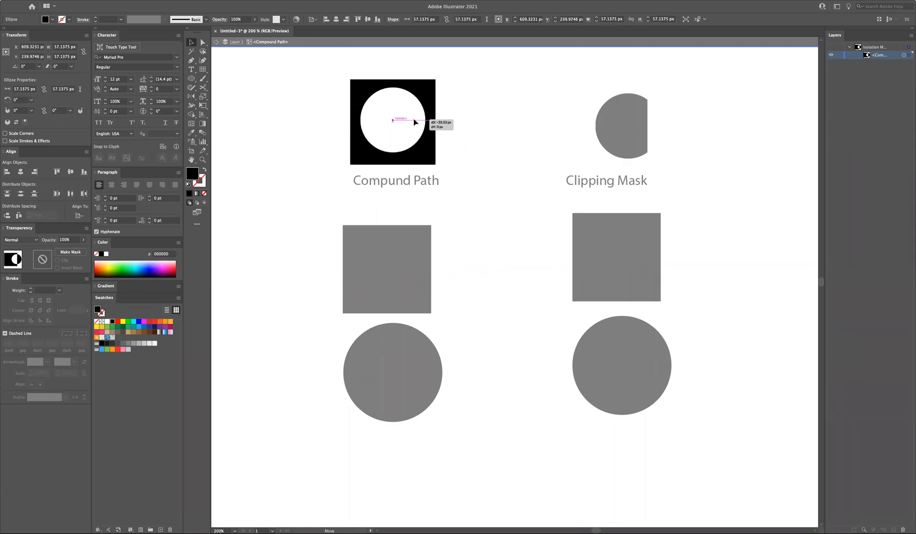
Drag the compound path's circle right across the square's edge and exit isolation mode.
drag(392, 121, 455, 121)
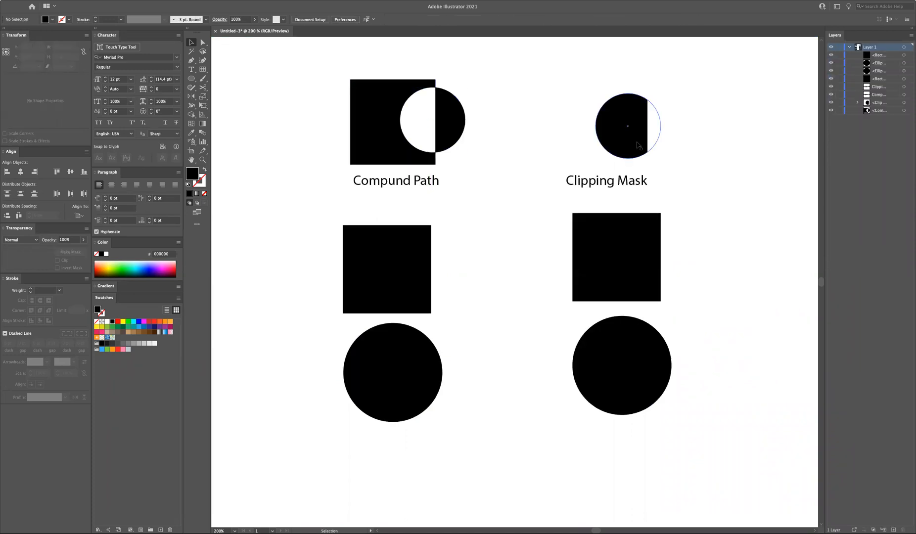
double_click(627, 126)
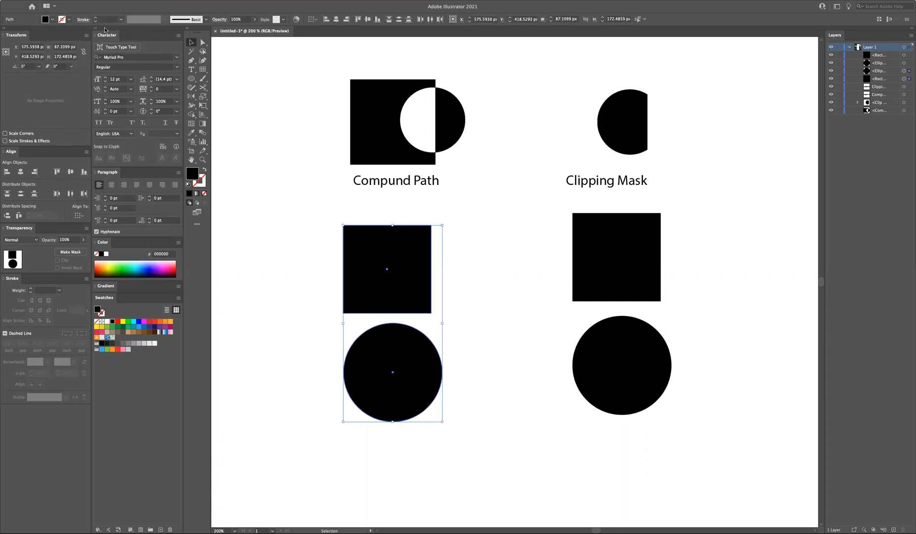
Move the lower-left and lower-right circles onto their squares' bottom-right corners.
click(400, 402)
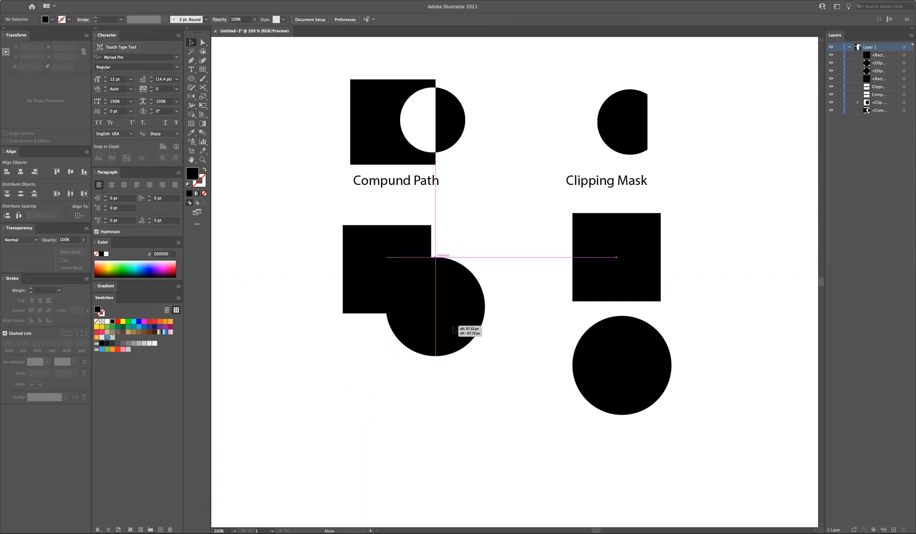
click(386, 269)
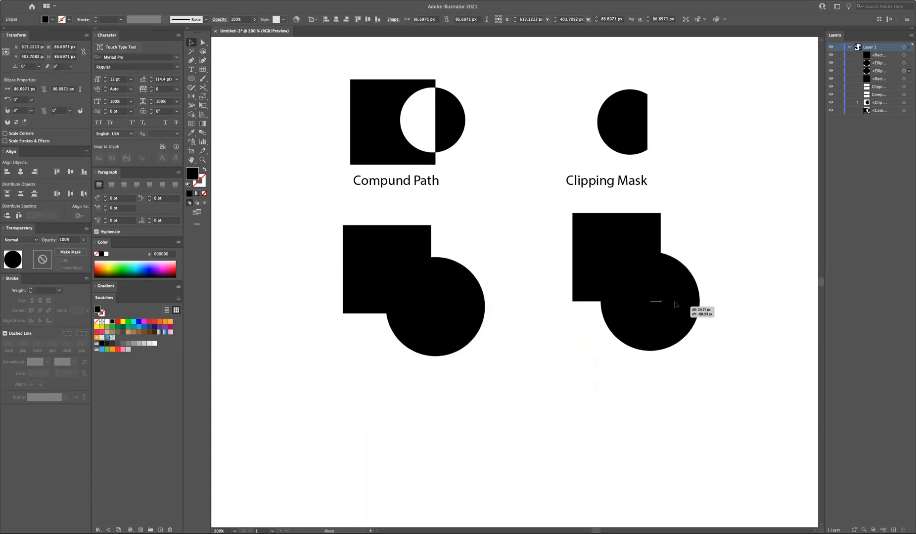
click(650, 301)
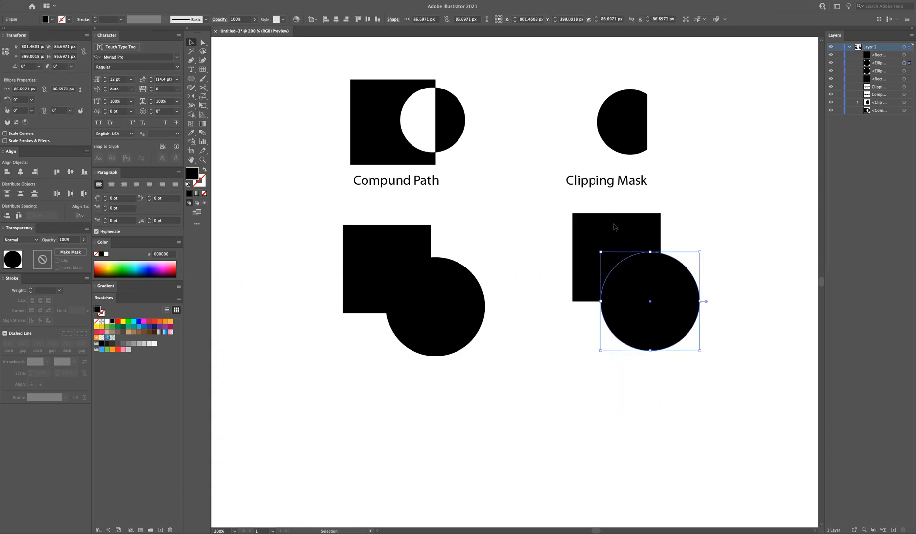
click(386, 269)
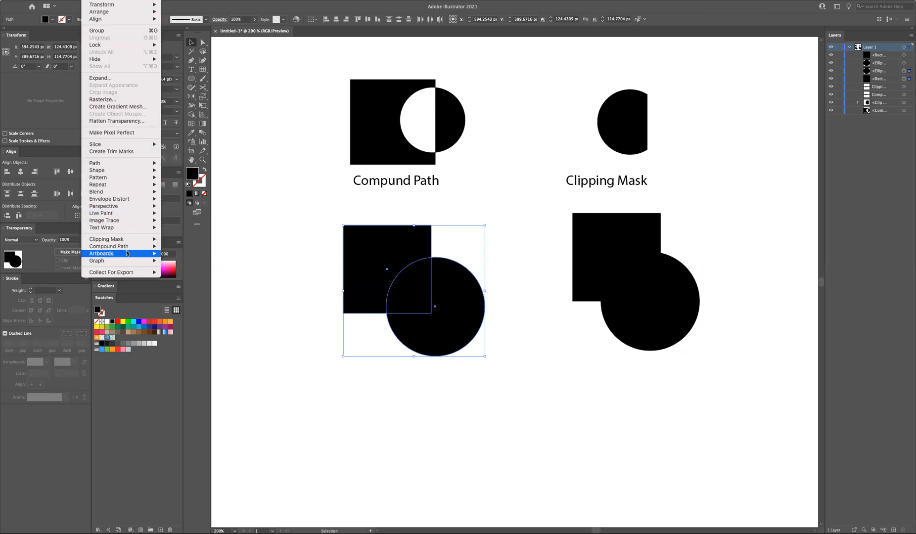
mouse_move(108, 246)
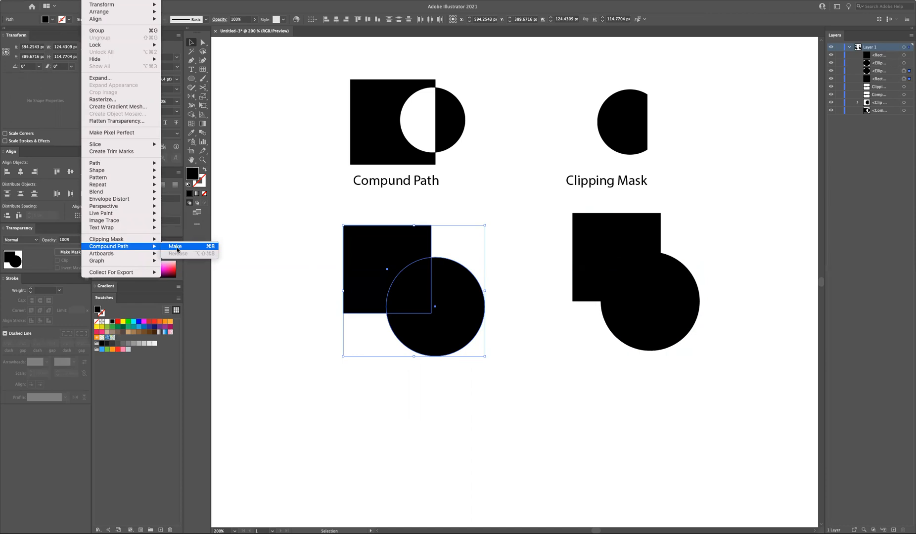
Make a compound path from the lower-left square and circle.
click(175, 246)
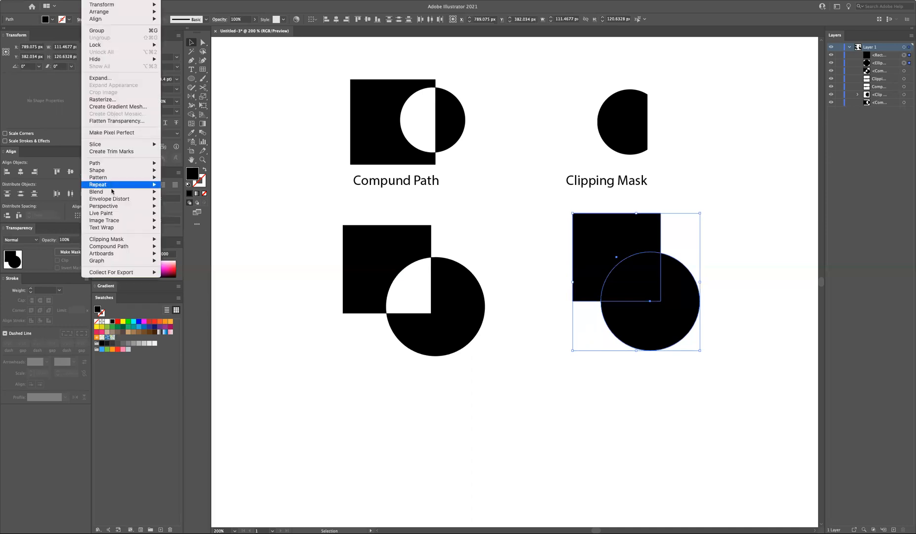
mouse_move(107, 239)
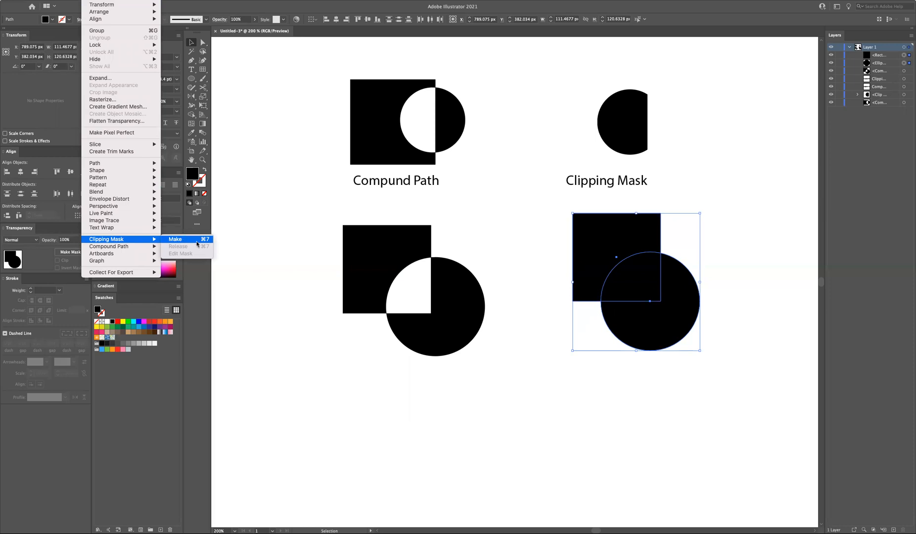
Make a clipping mask from the lower-right square and circle.
click(175, 238)
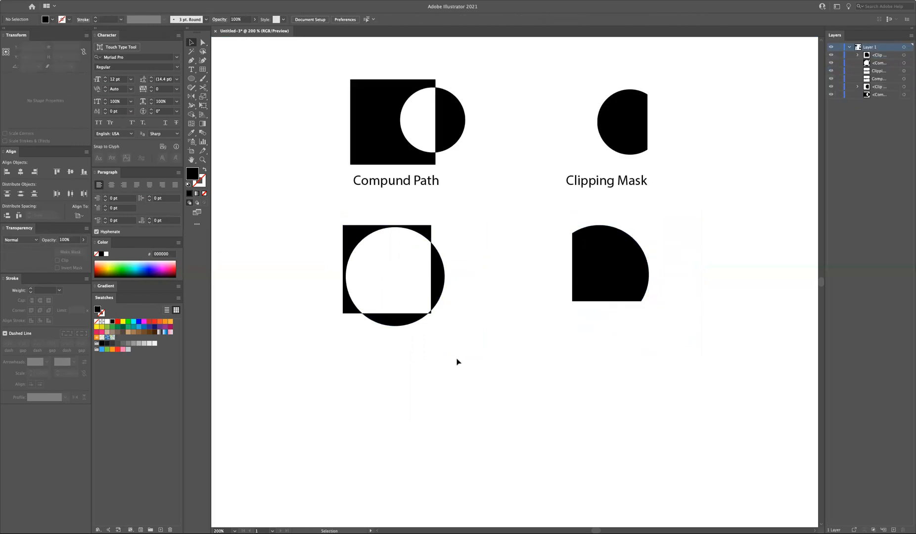
Select the lower-left compound path and release it into separate solid shapes.
click(393, 275)
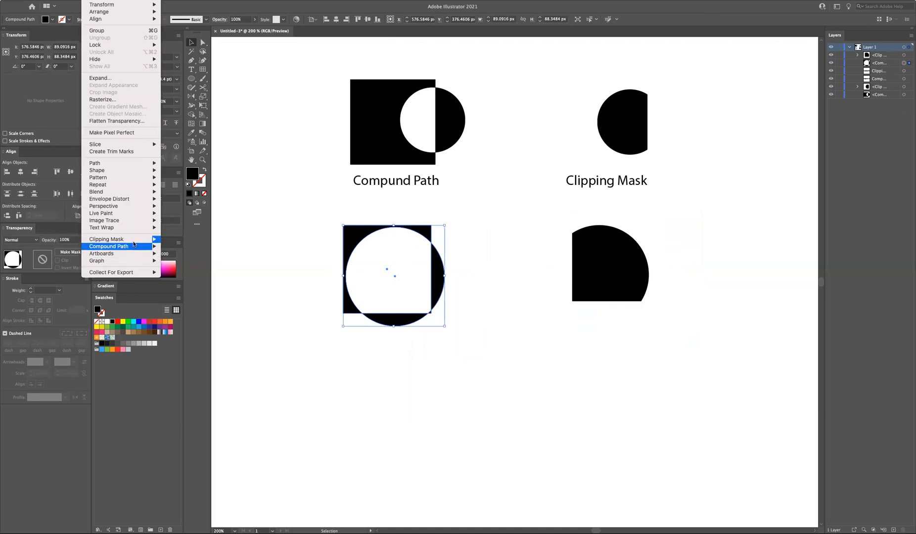
mouse_move(108, 246)
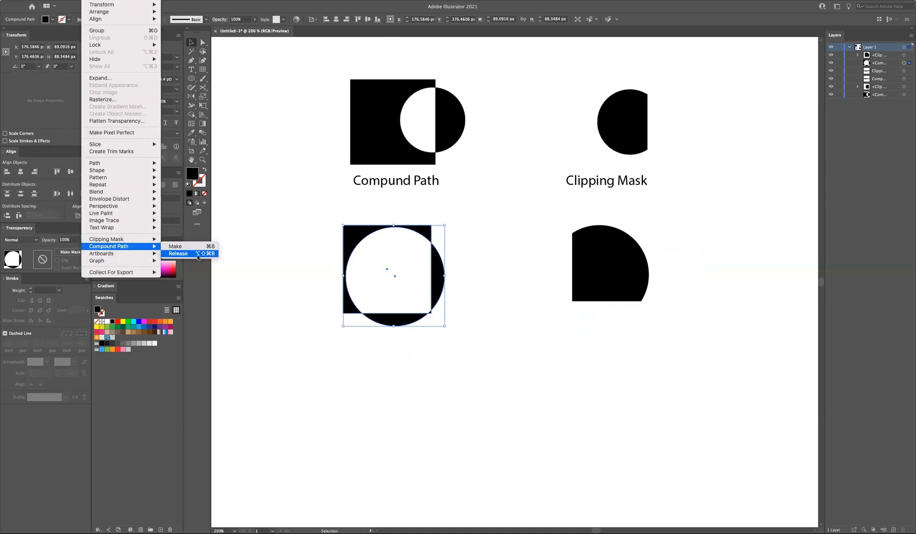
mouse_move(201, 257)
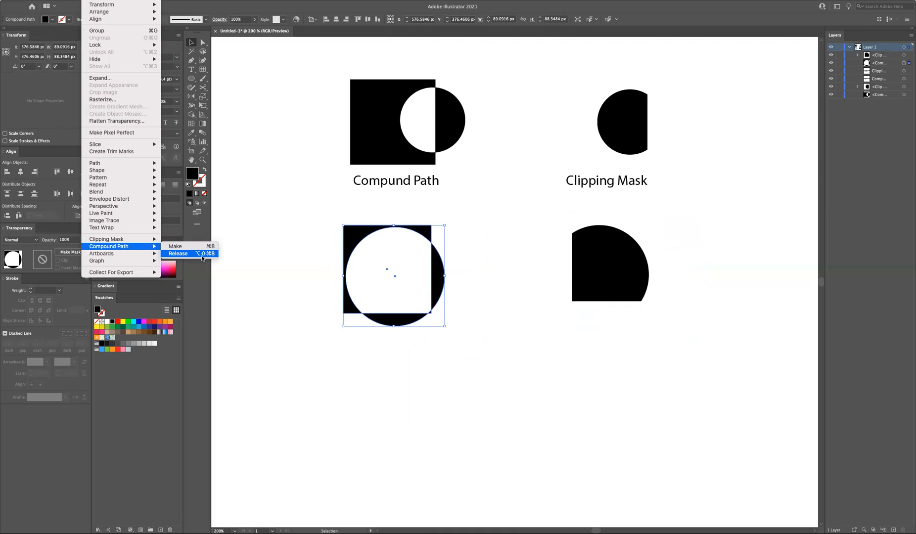
click(177, 253)
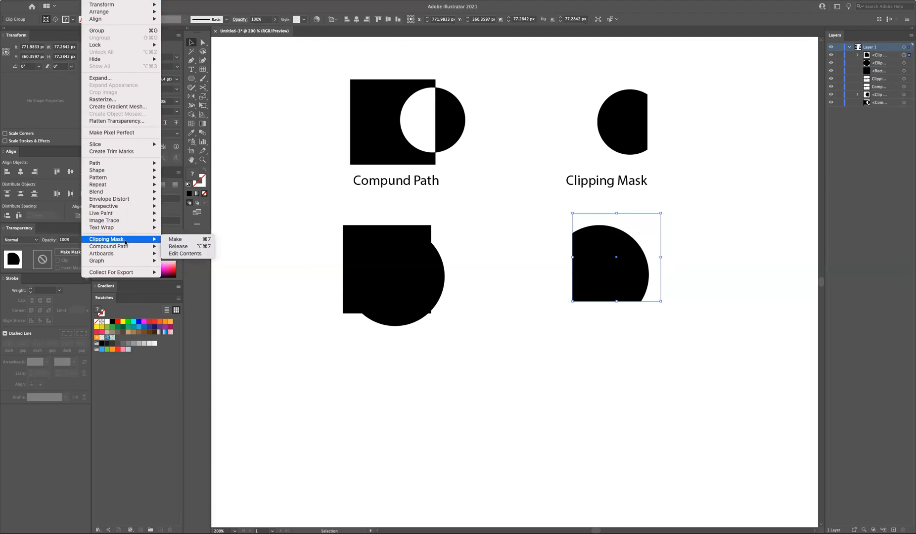
mouse_move(186, 246)
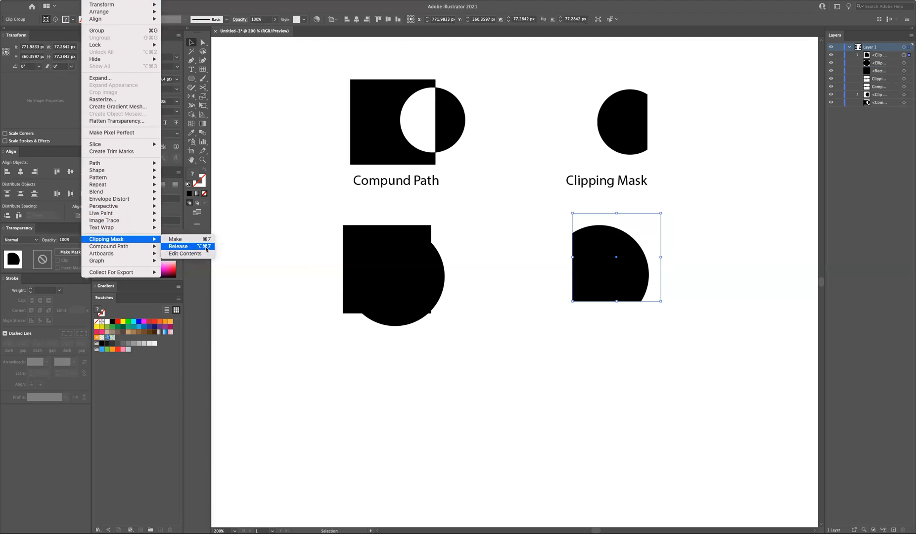